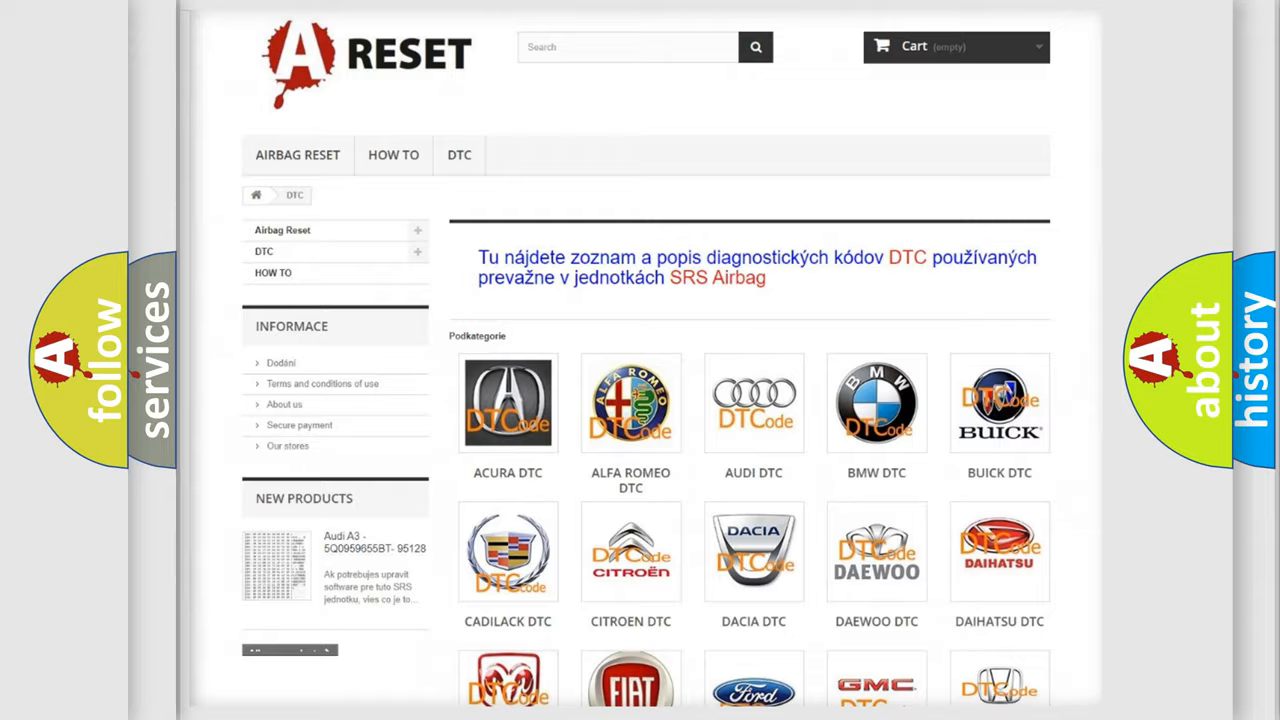
- Open the Jeep DTC page and scroll through its diagnostic trouble code list and back to the top
scroll("down", 3)
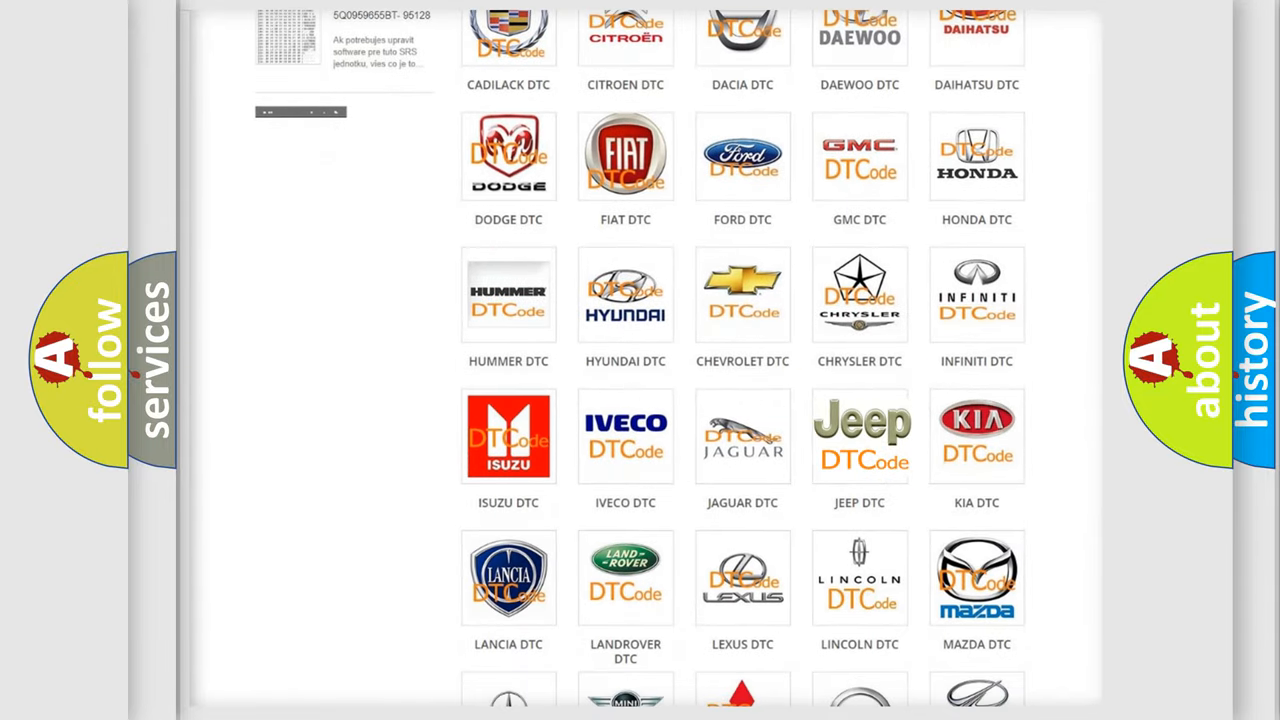
left_click(860, 436)
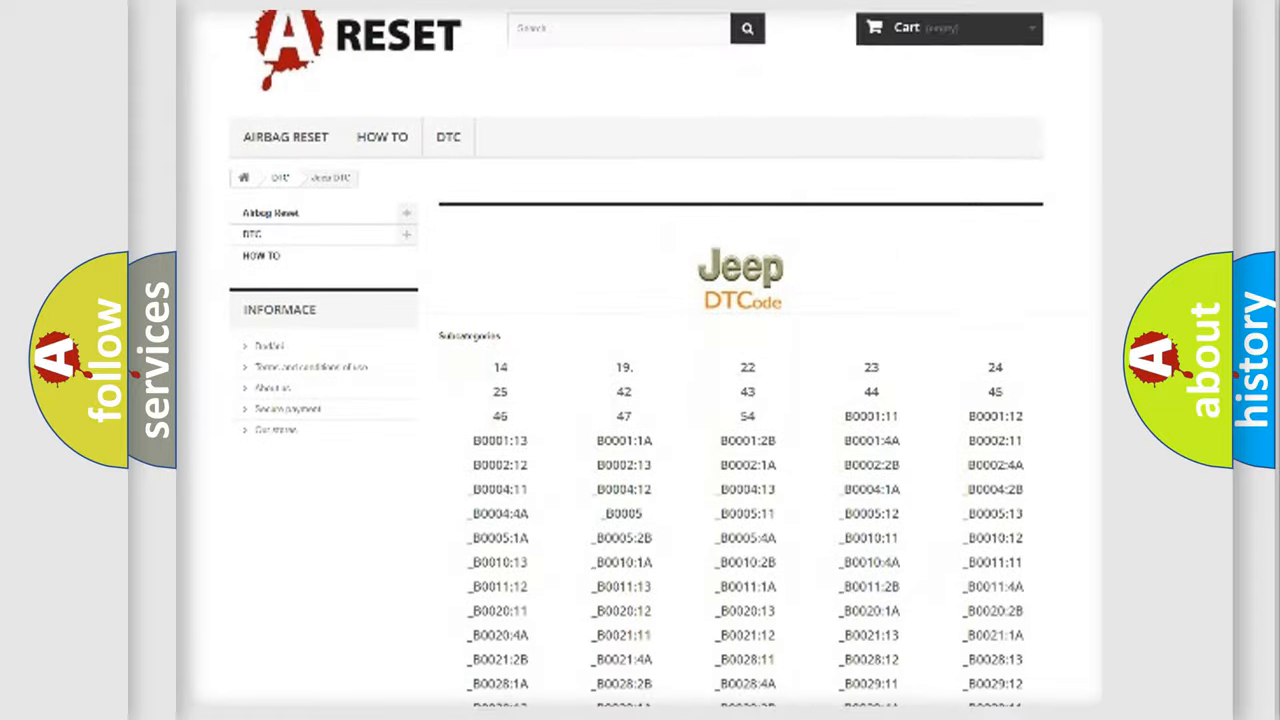
scroll("down", 3)
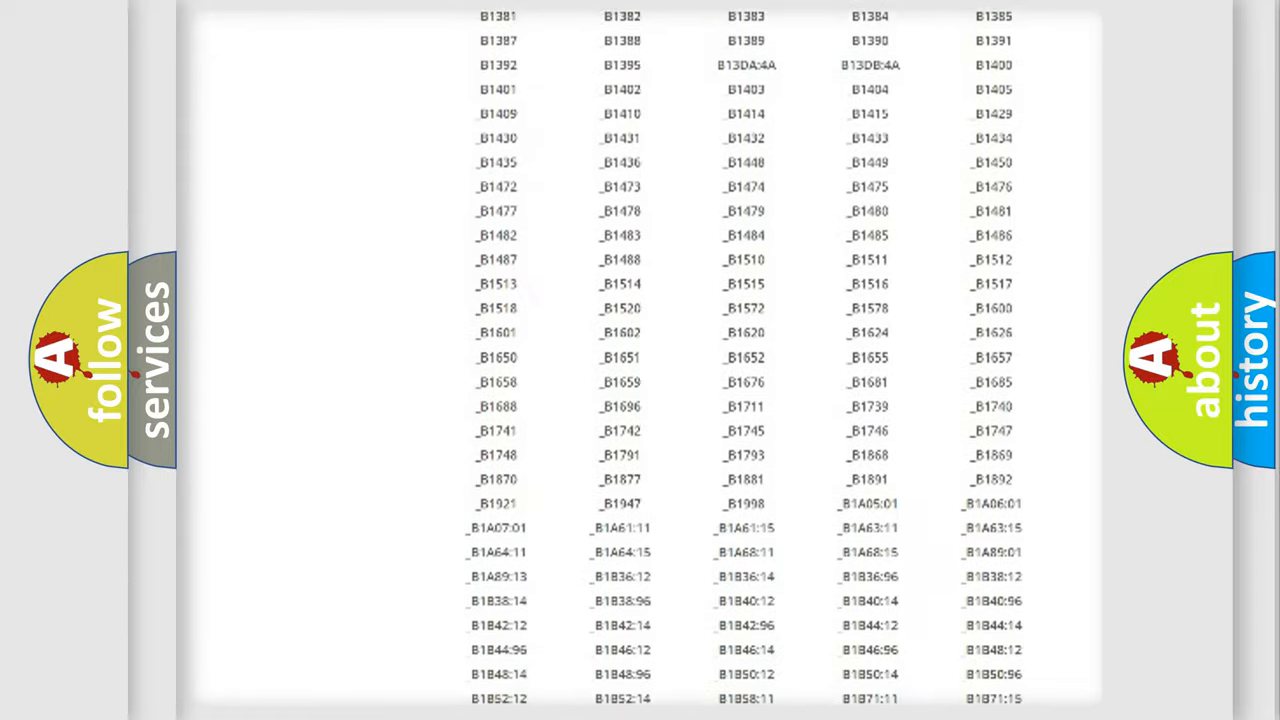
scroll("up", 3)
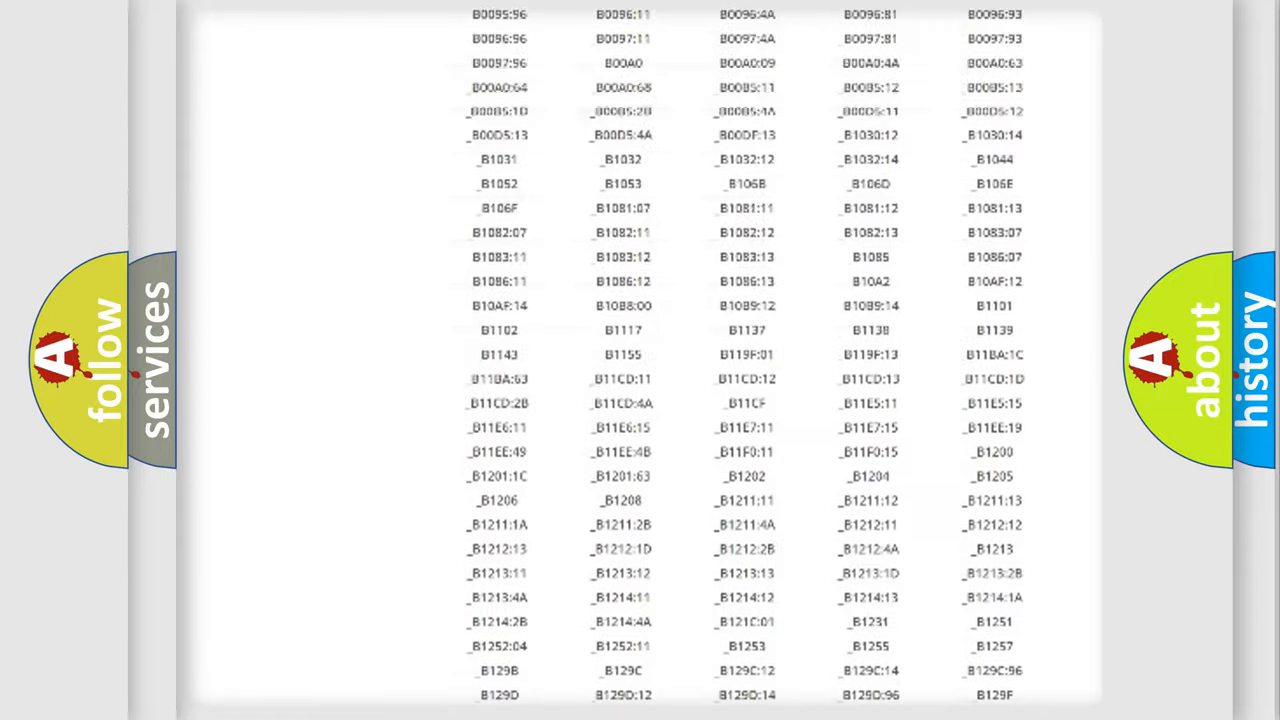
scroll("up", 3)
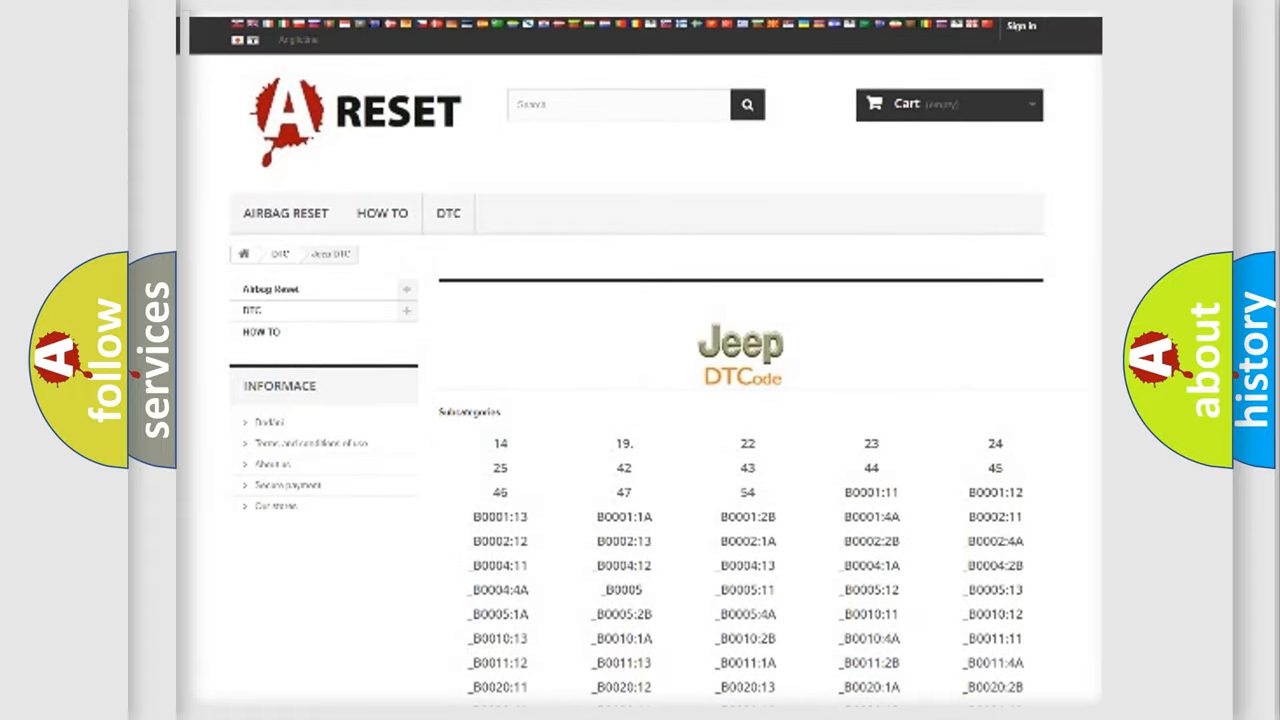